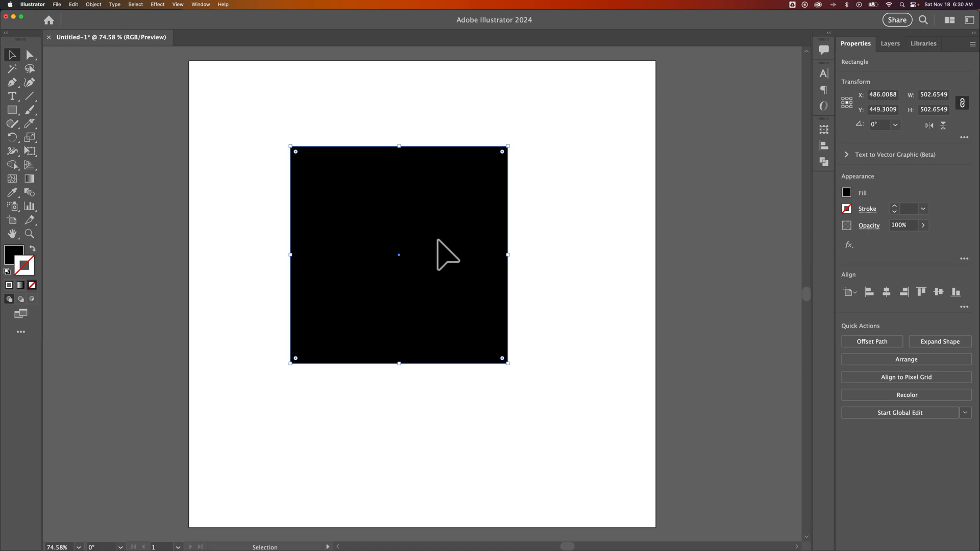
mouse_move(449, 260)
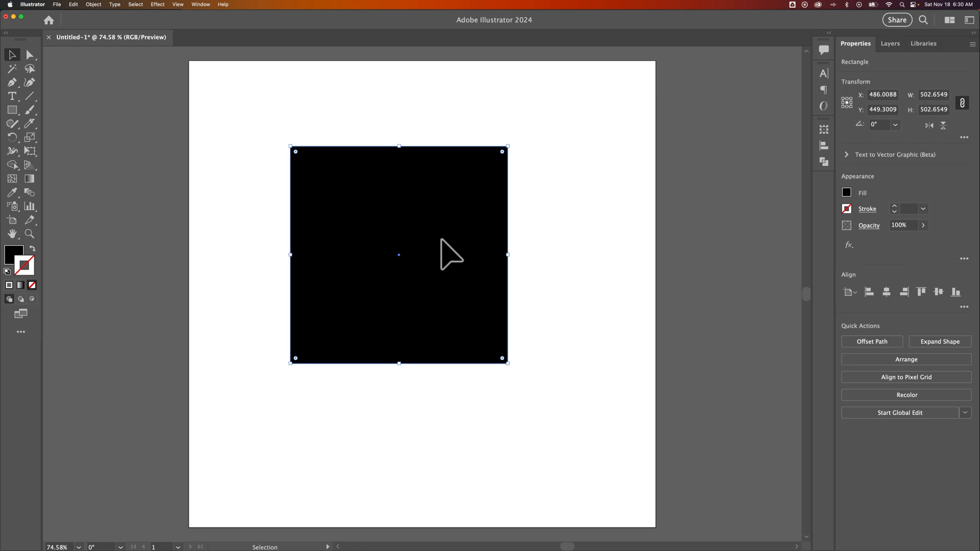
mouse_move(132, 131)
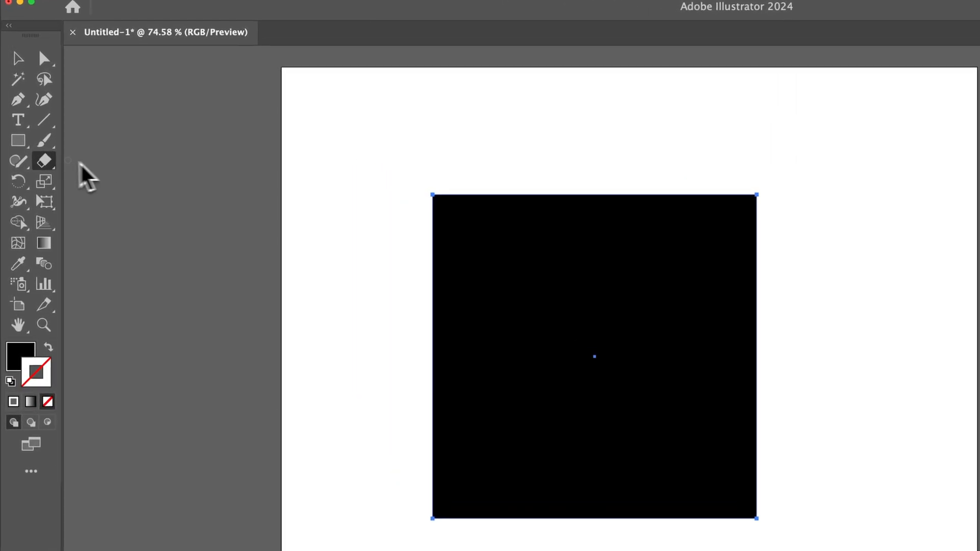
- Use the Knife Tool to slice a curve through the black square's top-right corner
click(44, 160)
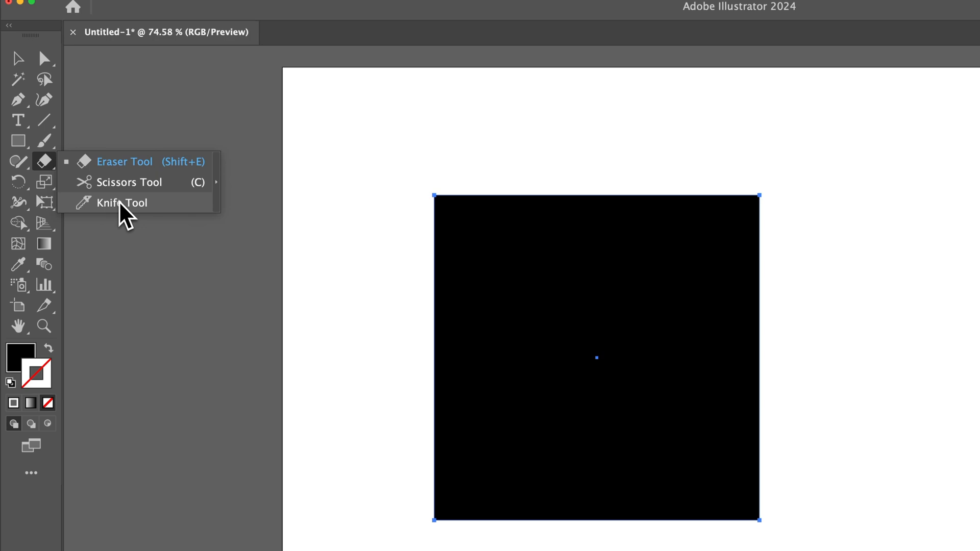
click(122, 202)
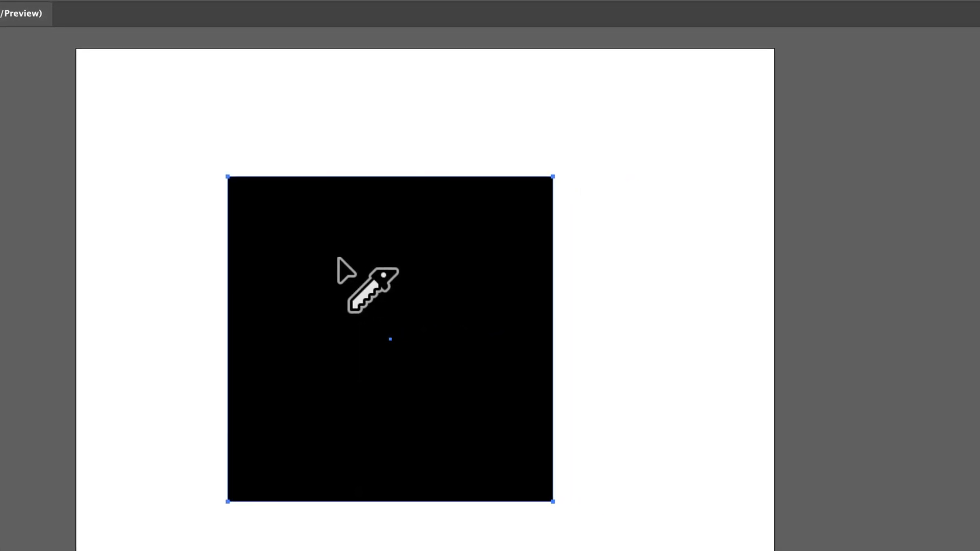
mouse_move(480, 194)
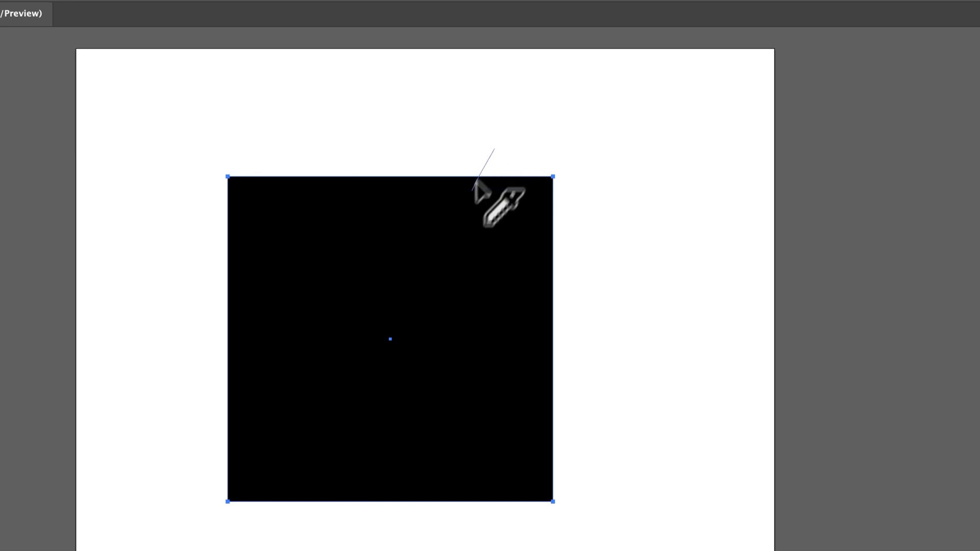
drag(483, 194, 616, 315)
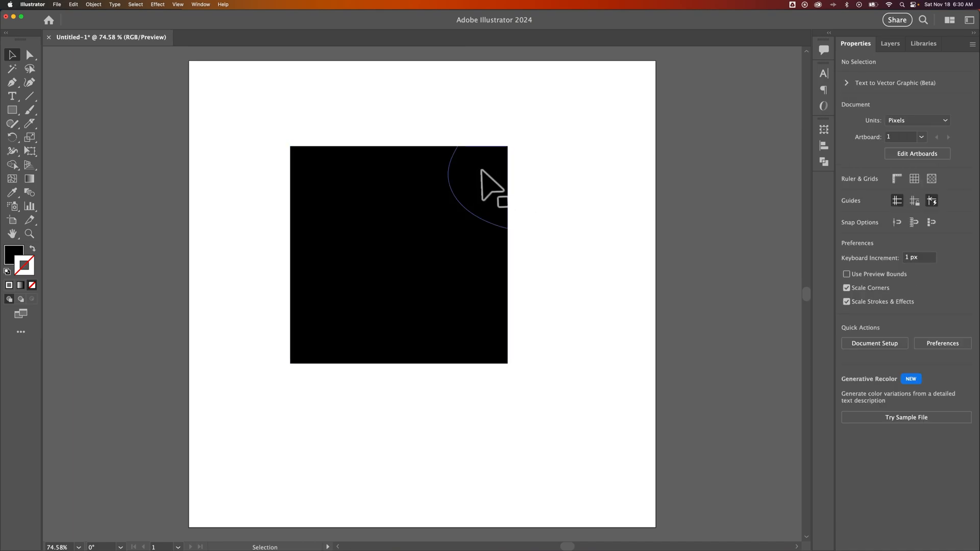
- Select the sliced-off corner piece and move it out to the right of the square
click(478, 175)
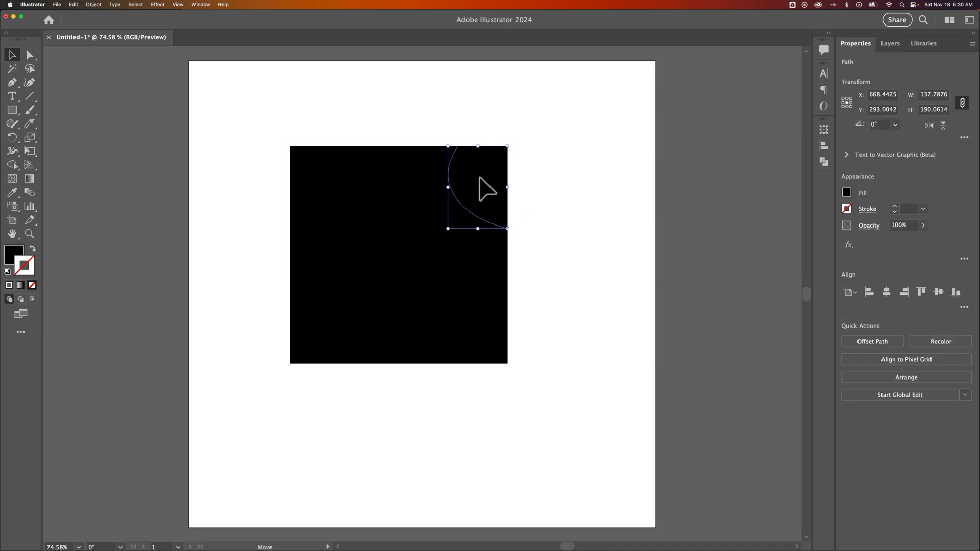
drag(477, 188, 528, 182)
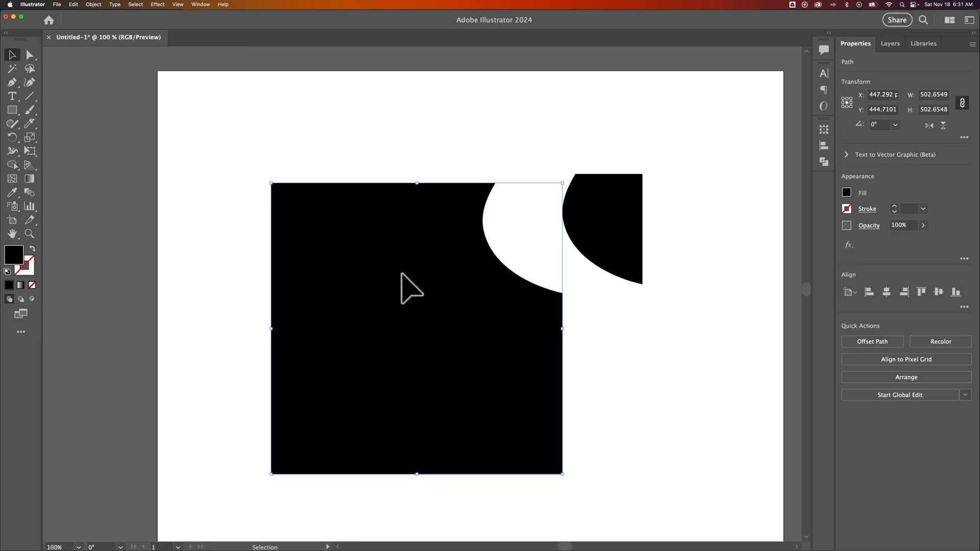
mouse_move(241, 284)
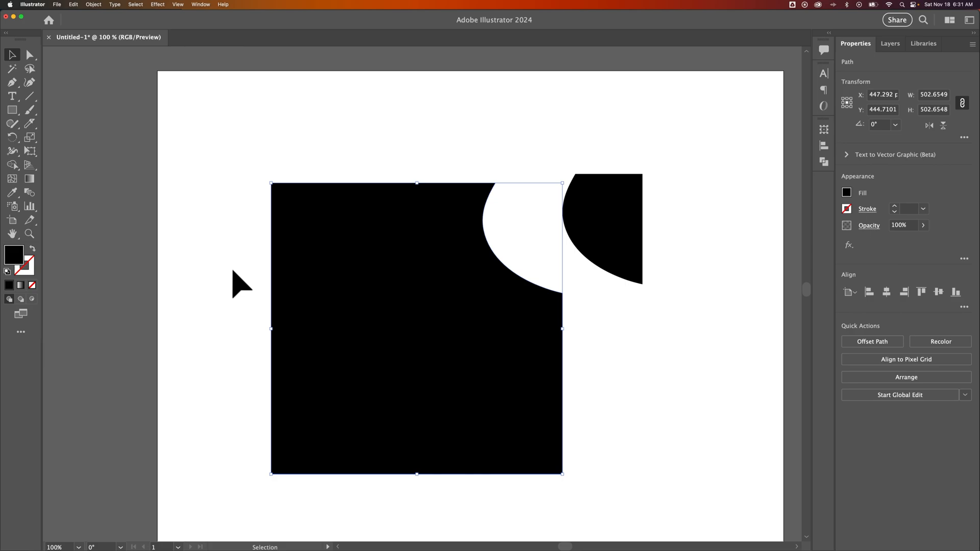
- Deselect everything, reselect the notched square, and choose the Rectangle Tool
click(393, 274)
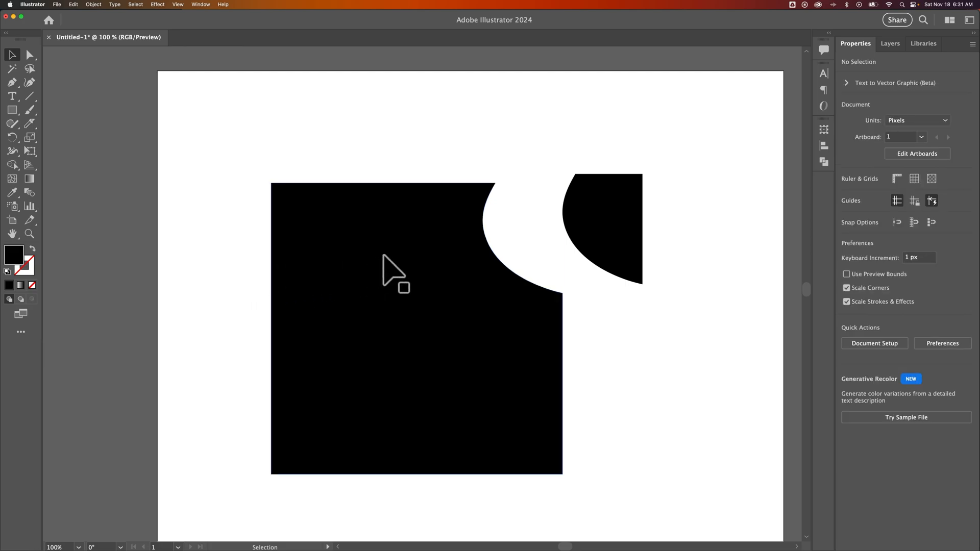
click(415, 327)
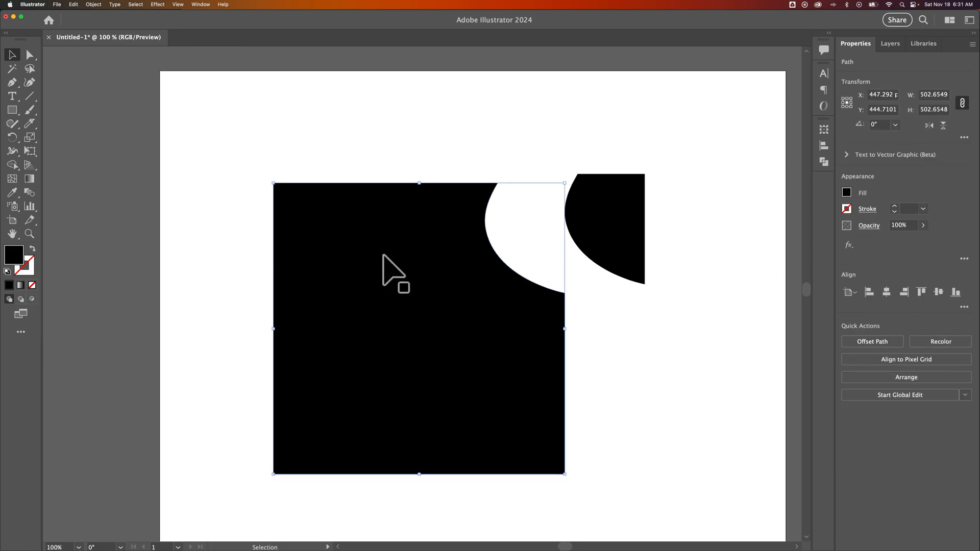
mouse_move(288, 206)
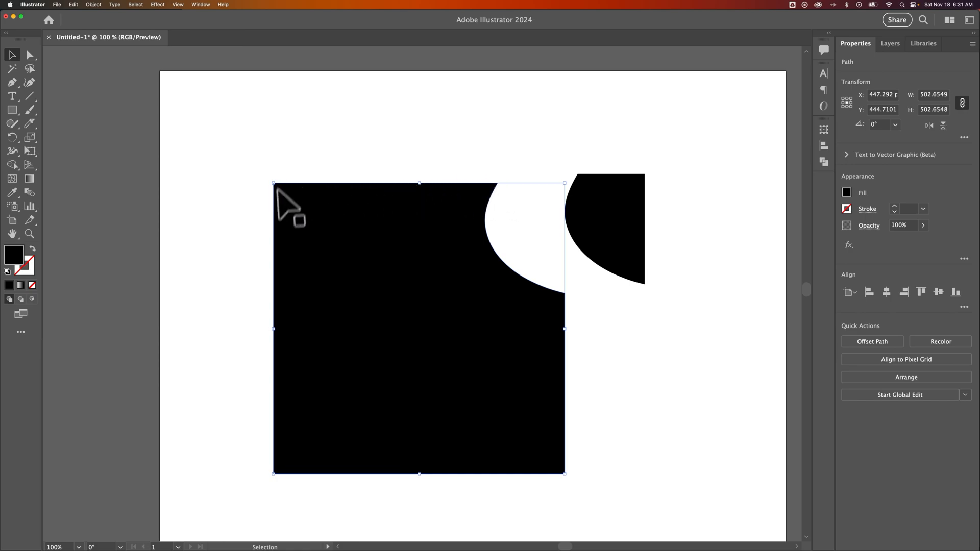
mouse_move(524, 294)
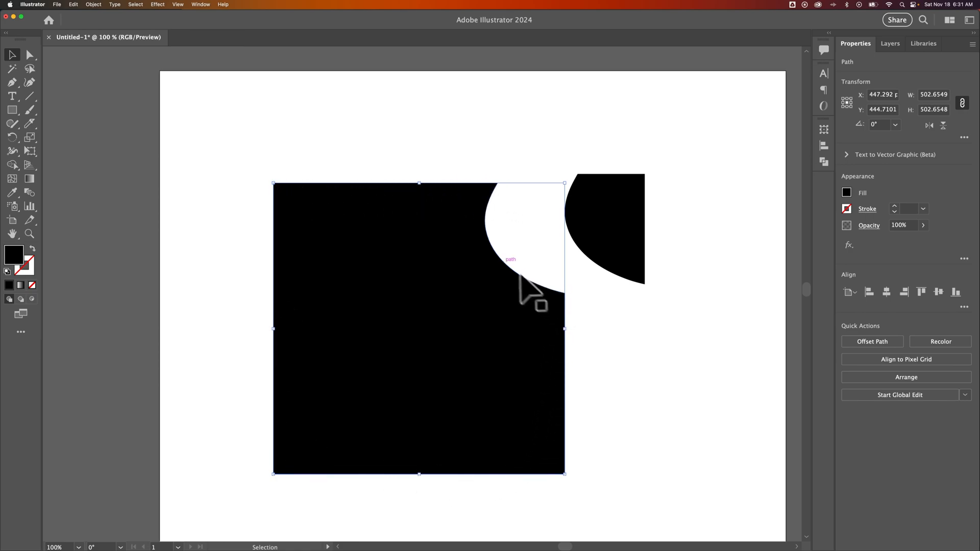
mouse_move(503, 200)
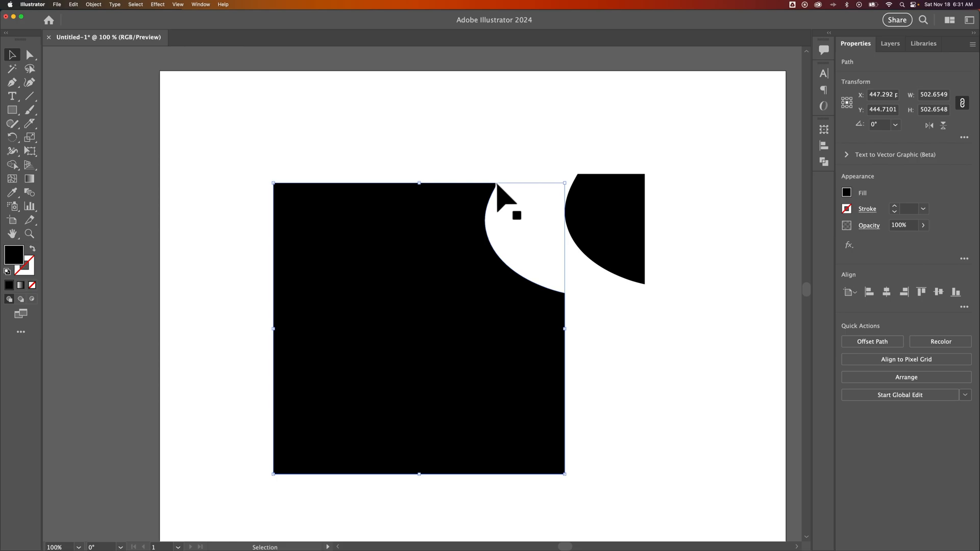
mouse_move(492, 209)
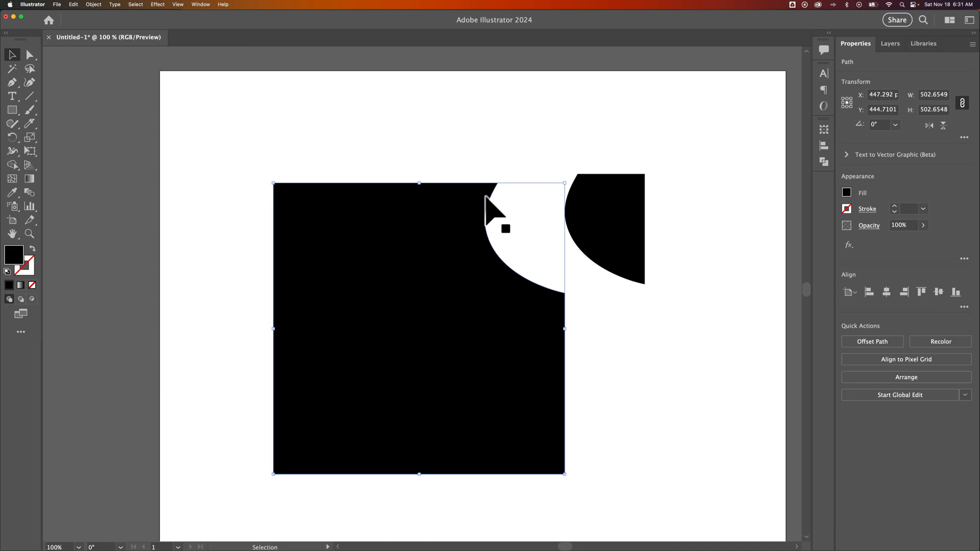
mouse_move(391, 291)
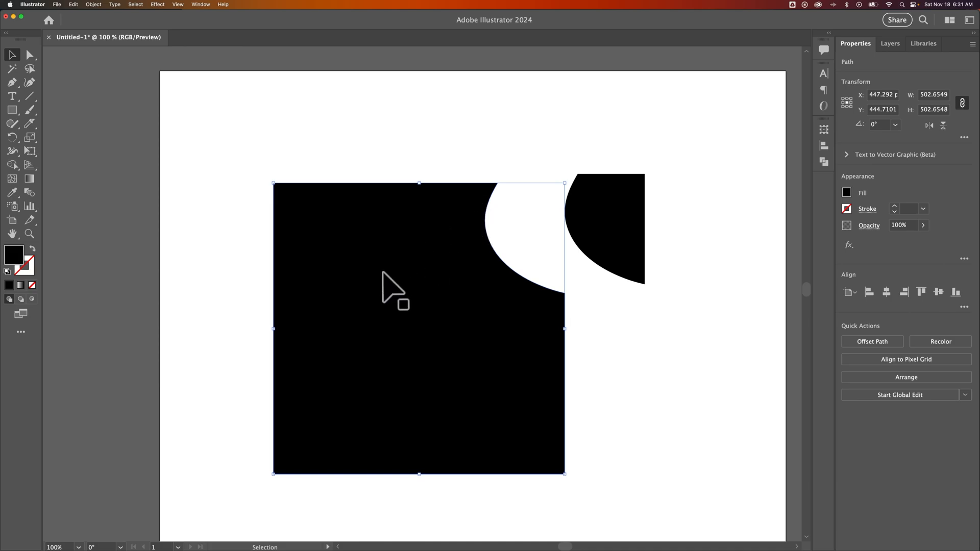
mouse_move(533, 416)
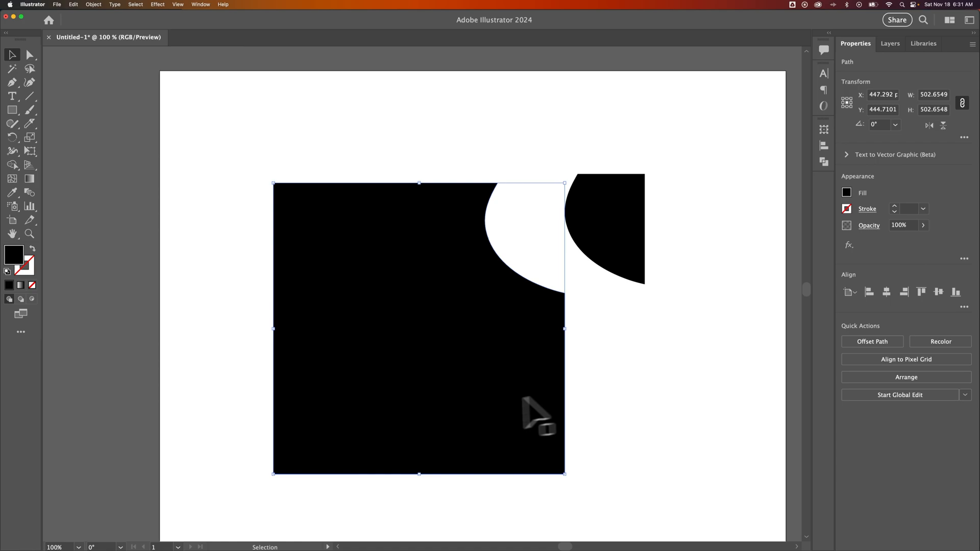
click(12, 110)
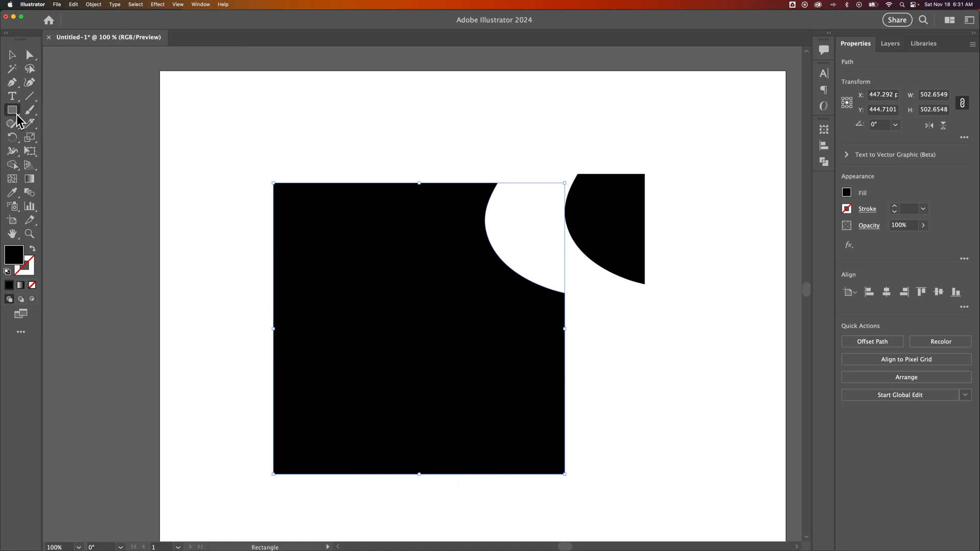
- Draw a black circle with the Ellipse Tool just below-right of the square
click(12, 111)
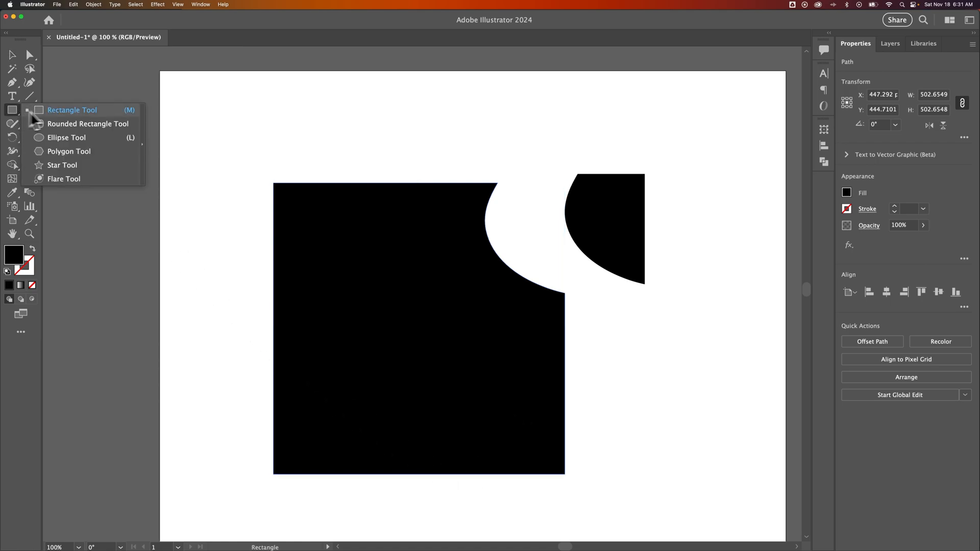
mouse_move(68, 146)
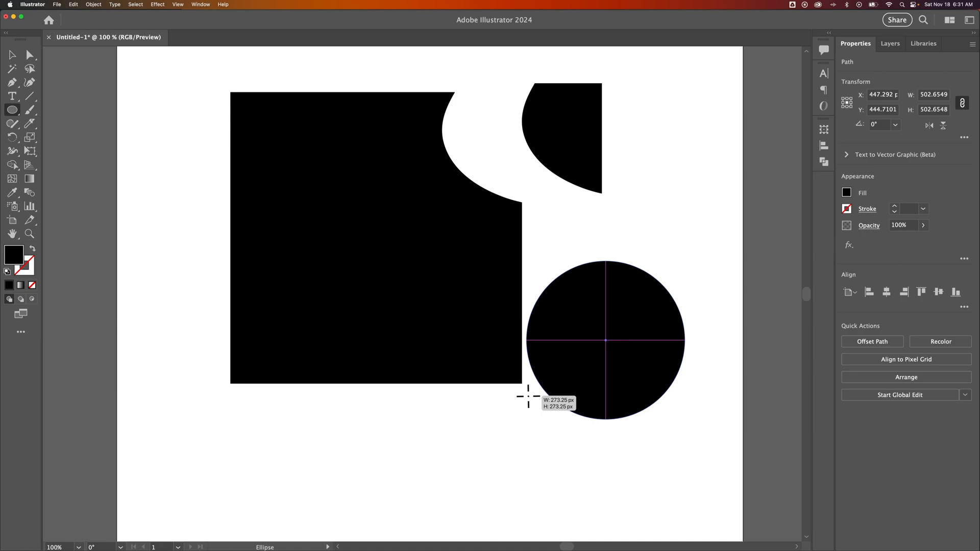
drag(527, 396, 574, 403)
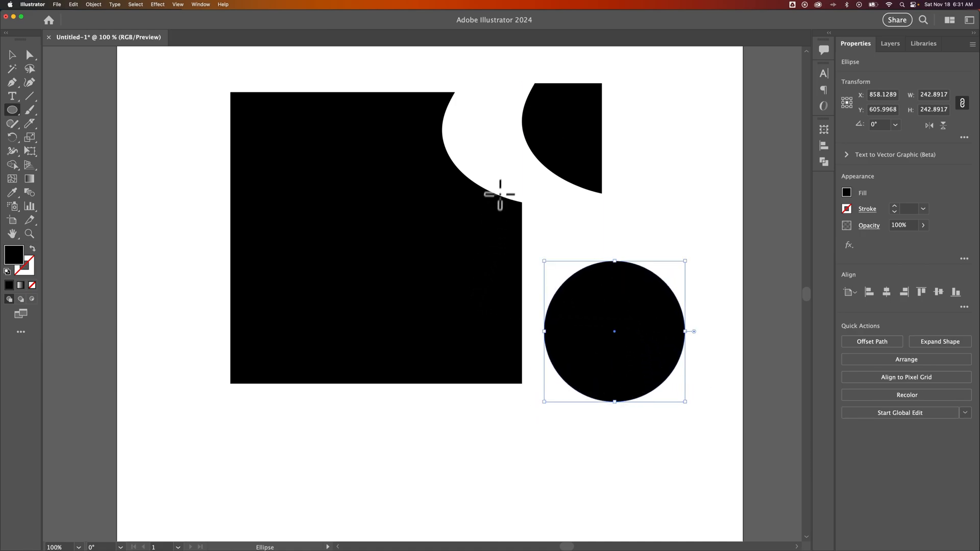
mouse_move(607, 293)
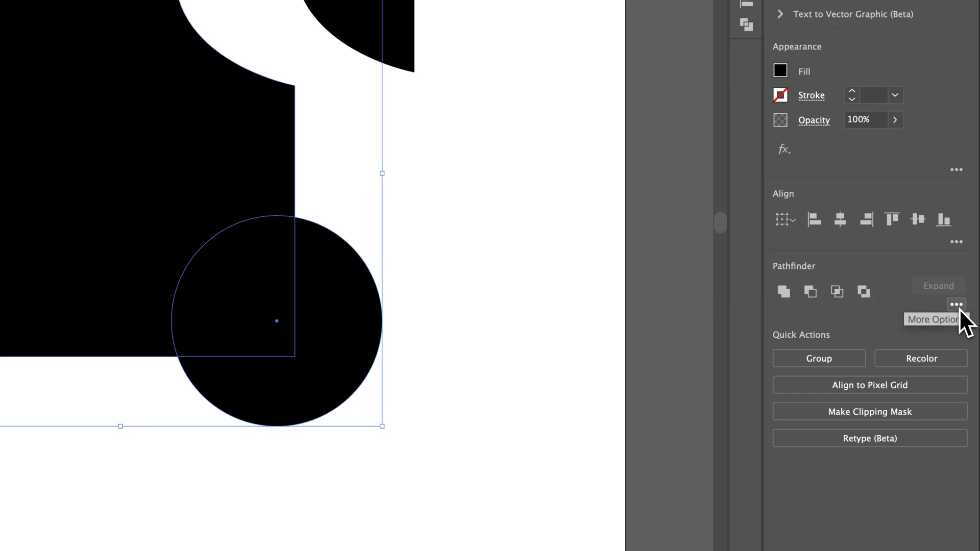
- Subtract the circle from the square with Pathfinder Minus Front
click(956, 305)
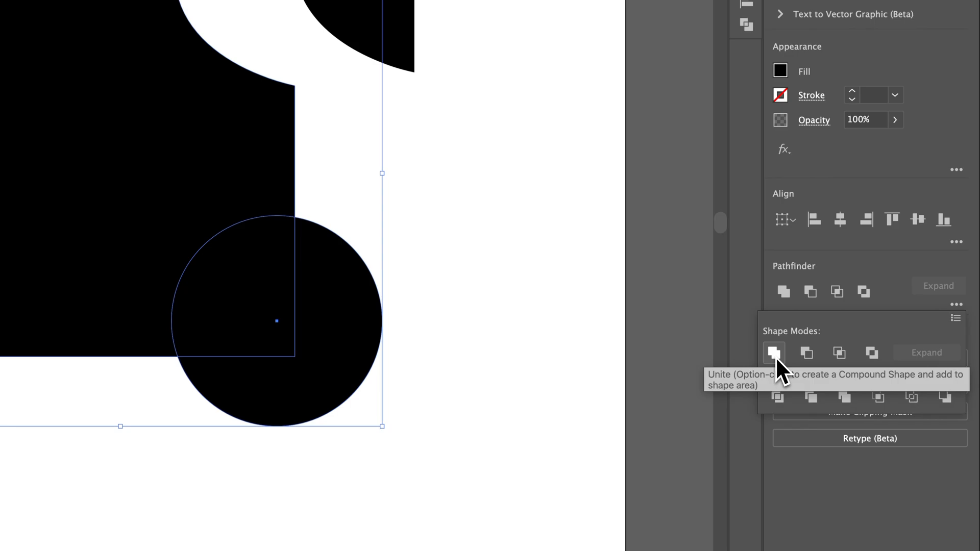
mouse_move(809, 359)
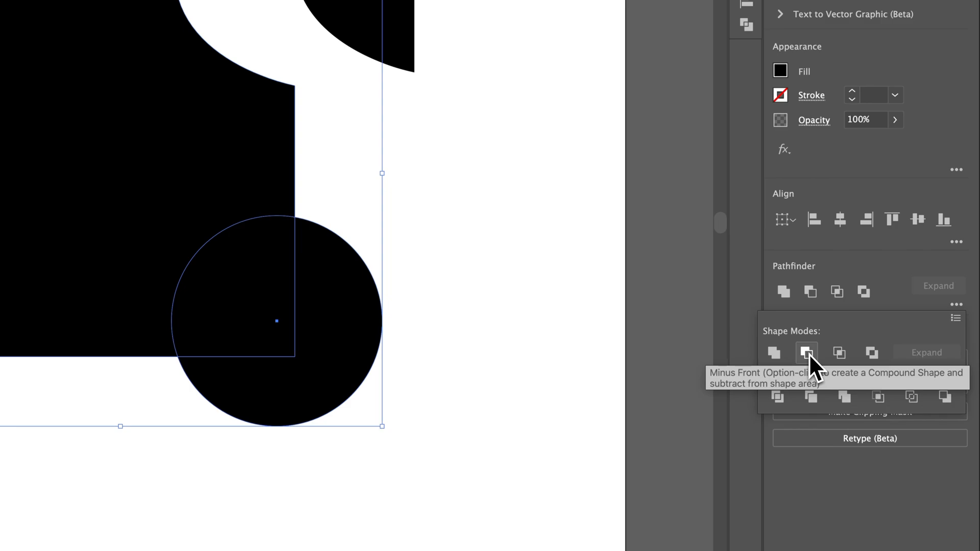
click(807, 353)
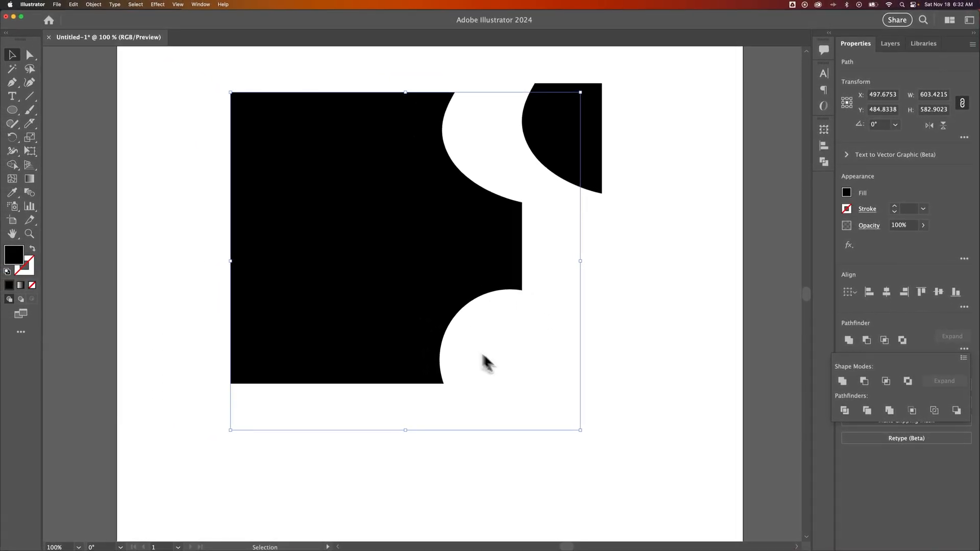
mouse_move(471, 279)
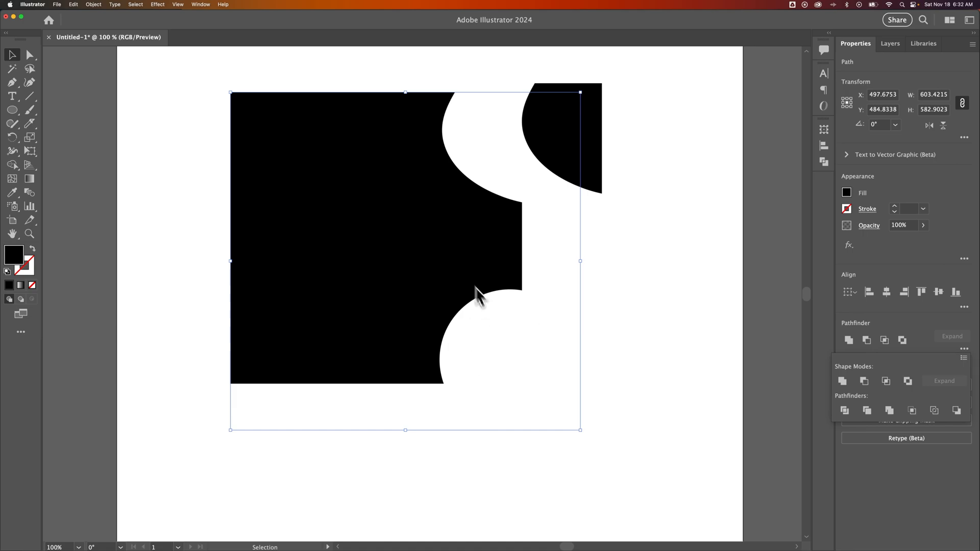
mouse_move(467, 269)
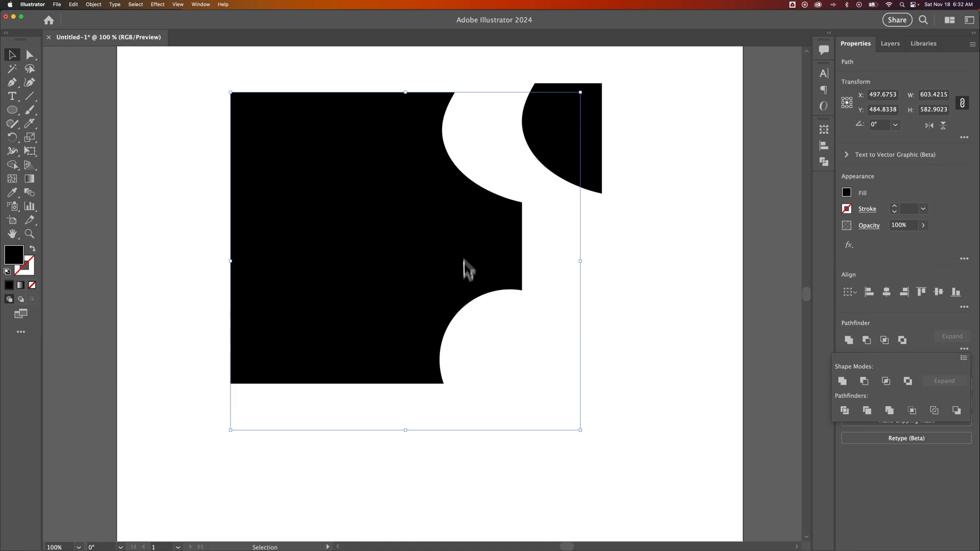
- Undo Minus Front and apply Pathfinder Intersect, keeping only the quarter-round overlap
key(cmd+z)
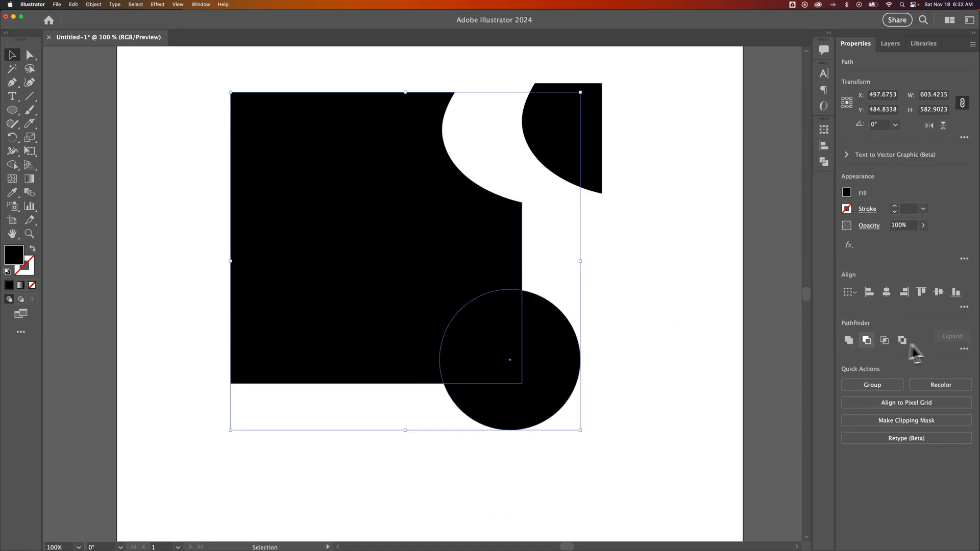
mouse_move(884, 339)
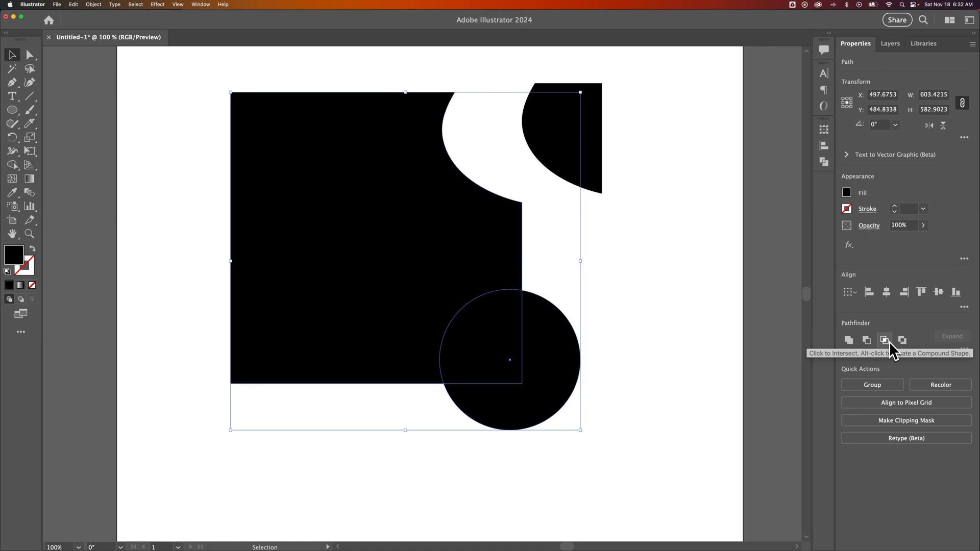
click(884, 339)
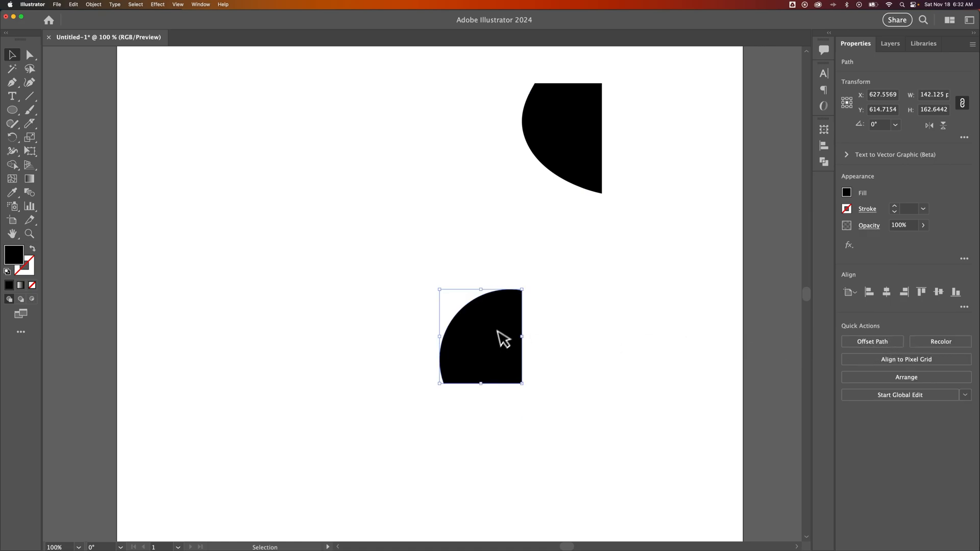
mouse_move(571, 319)
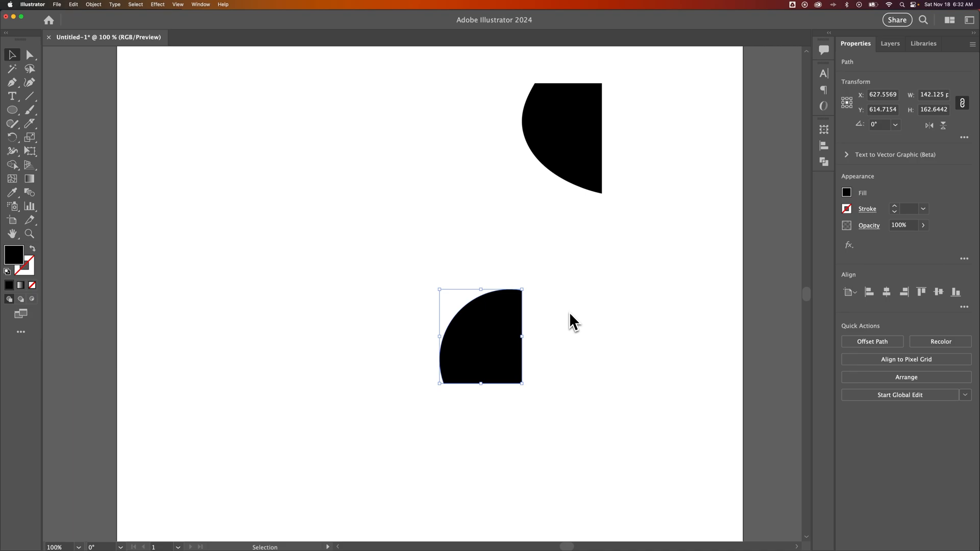
- Undo Intersect and apply Pathfinder Exclude so the overlap becomes a hole
key(cmd+z)
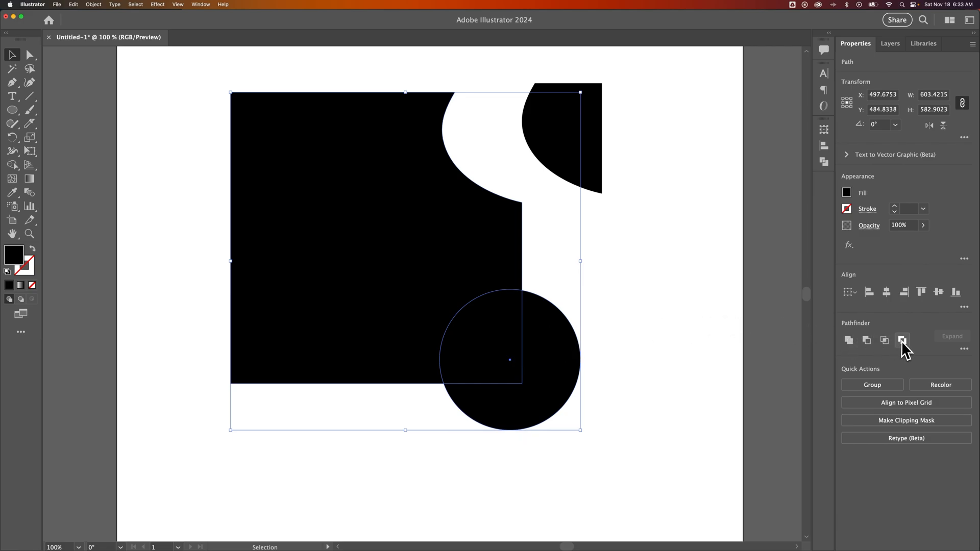
click(901, 340)
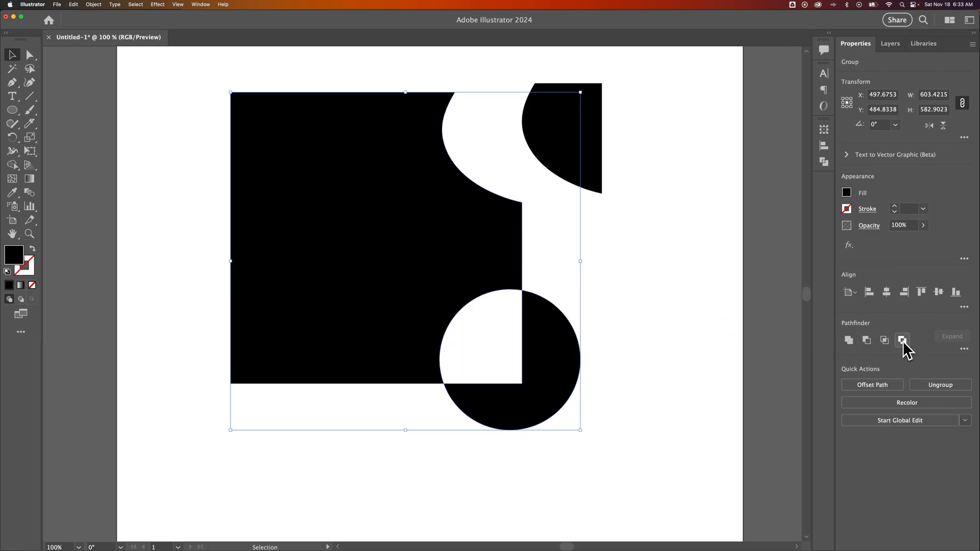
click(901, 340)
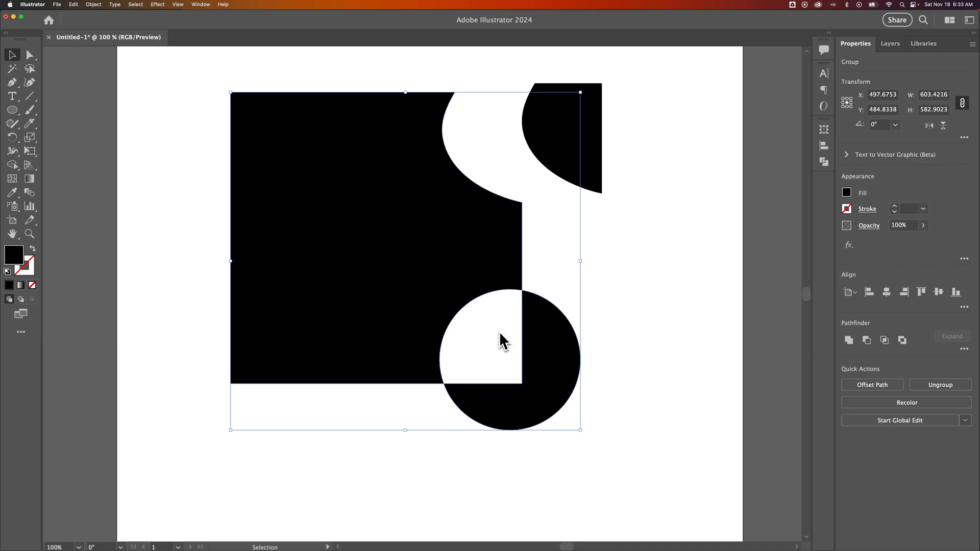
mouse_move(539, 299)
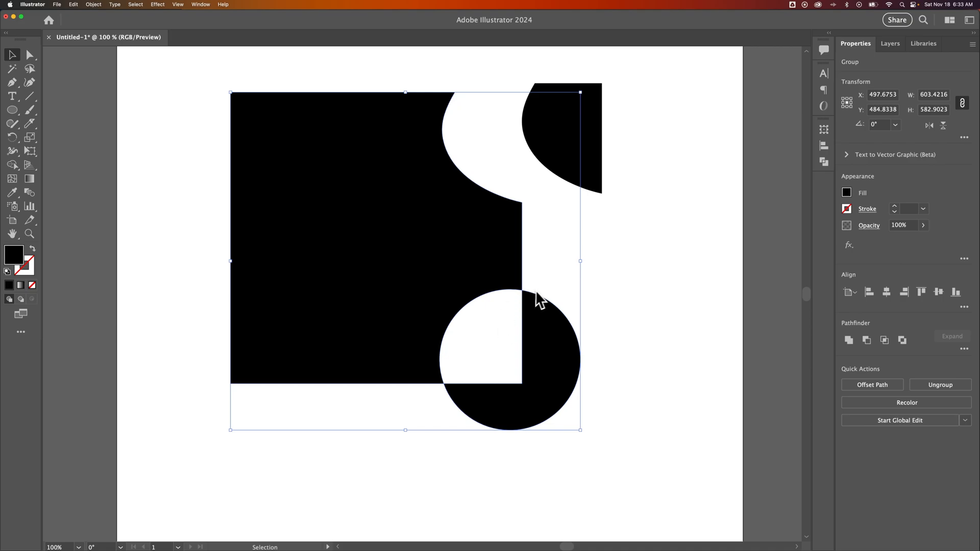
mouse_move(513, 305)
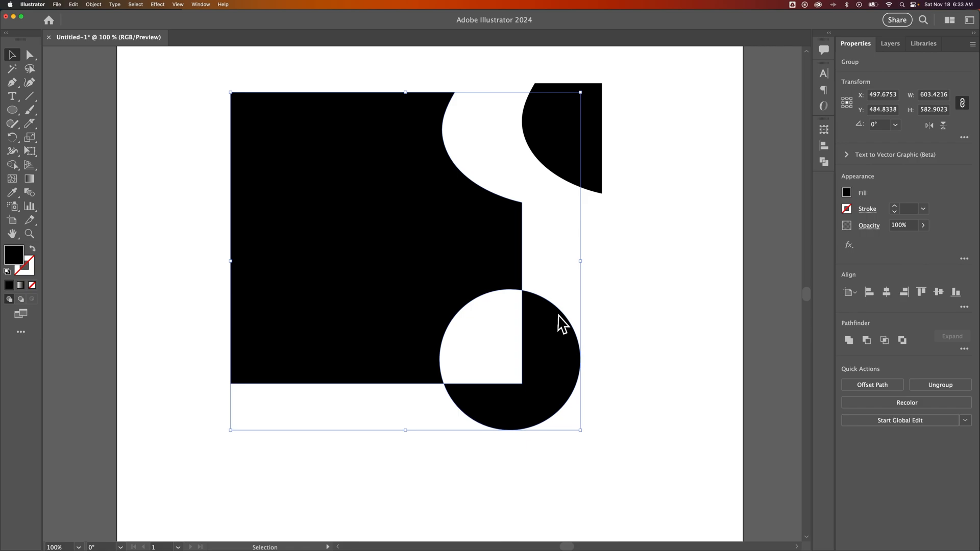
mouse_move(474, 365)
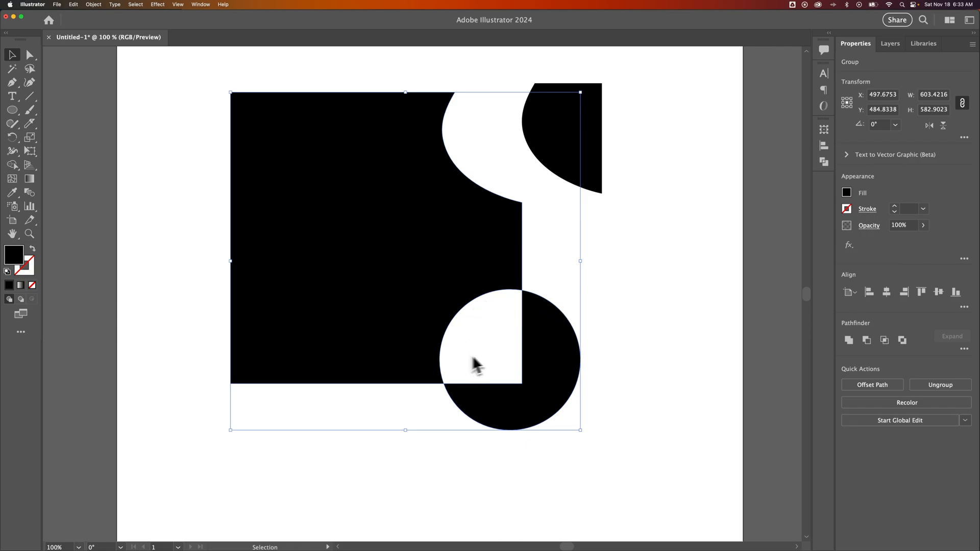
mouse_move(714, 314)
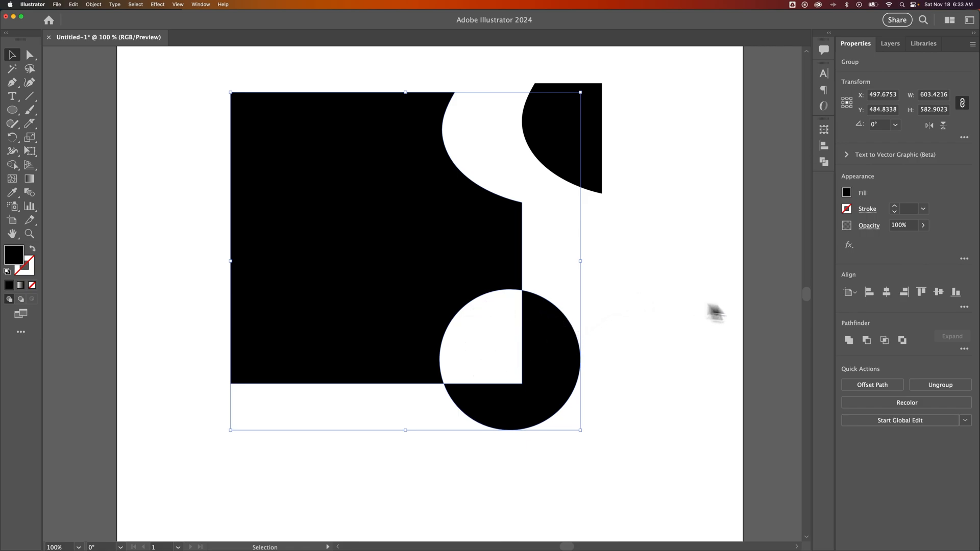
- Select the square and move the circle onto its lower-right corner
click(634, 331)
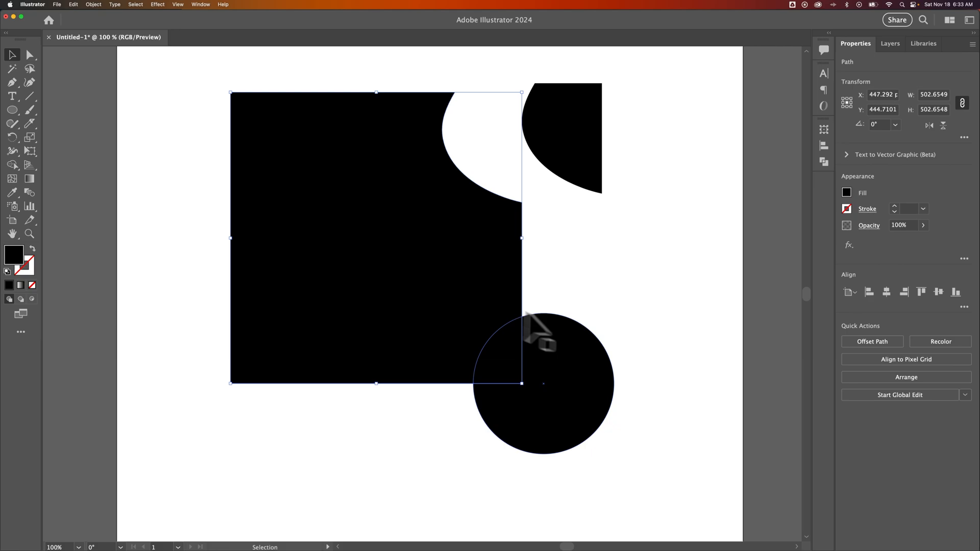
drag(544, 384, 513, 363)
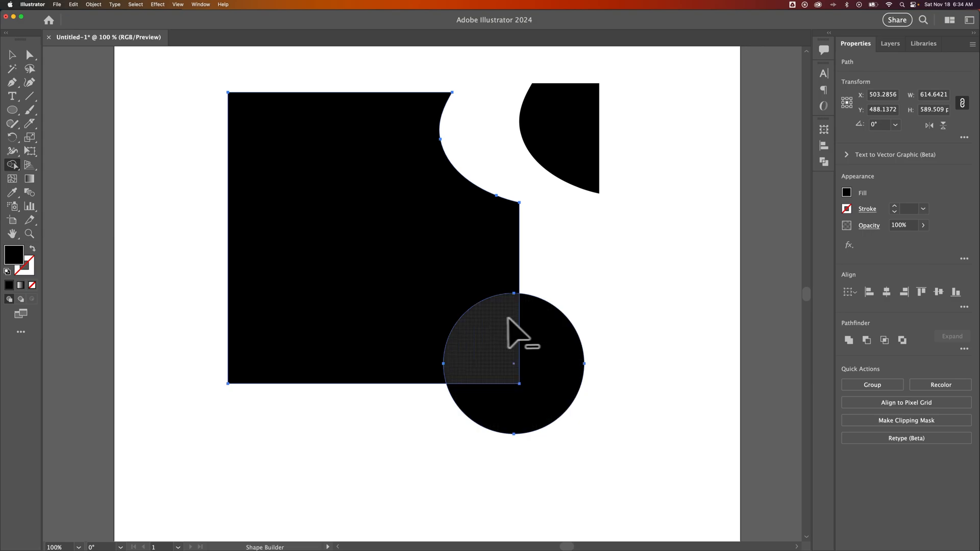
mouse_move(500, 335)
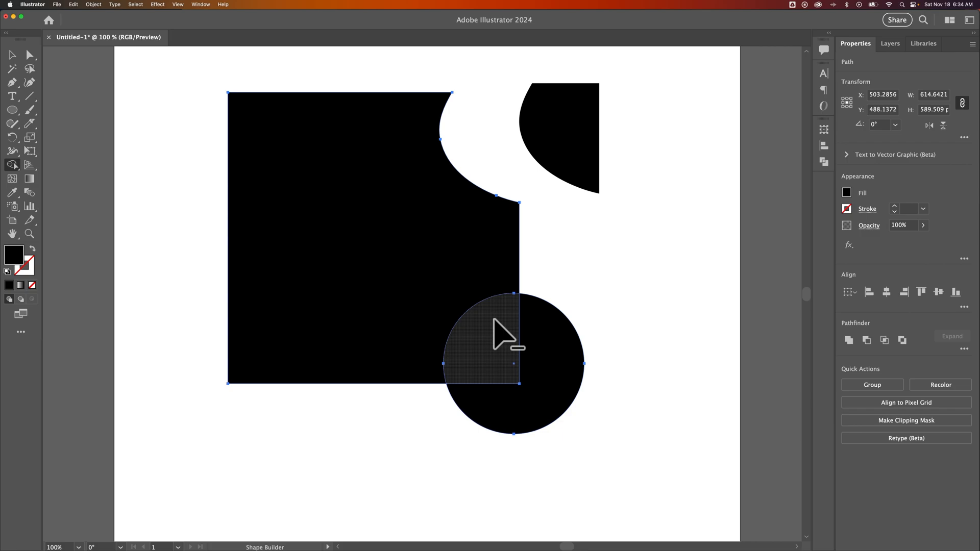
mouse_move(497, 347)
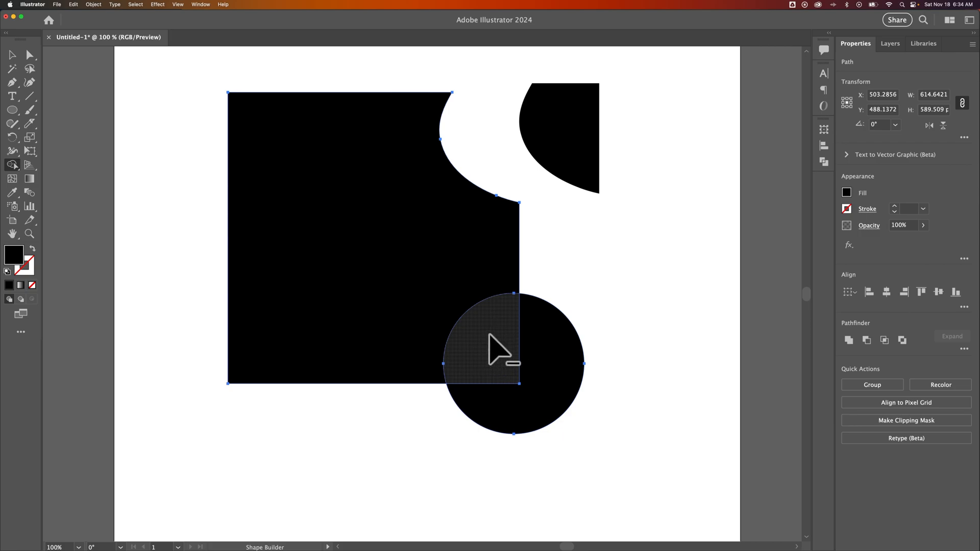
mouse_move(500, 347)
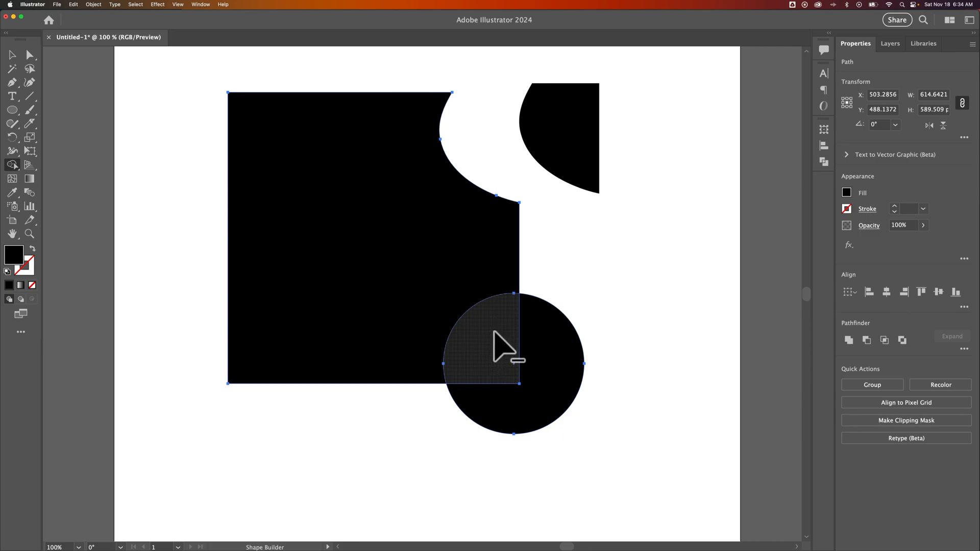
- Erase the square-circle overlap with Shape Builder and drag the leftover circle piece away
click(477, 347)
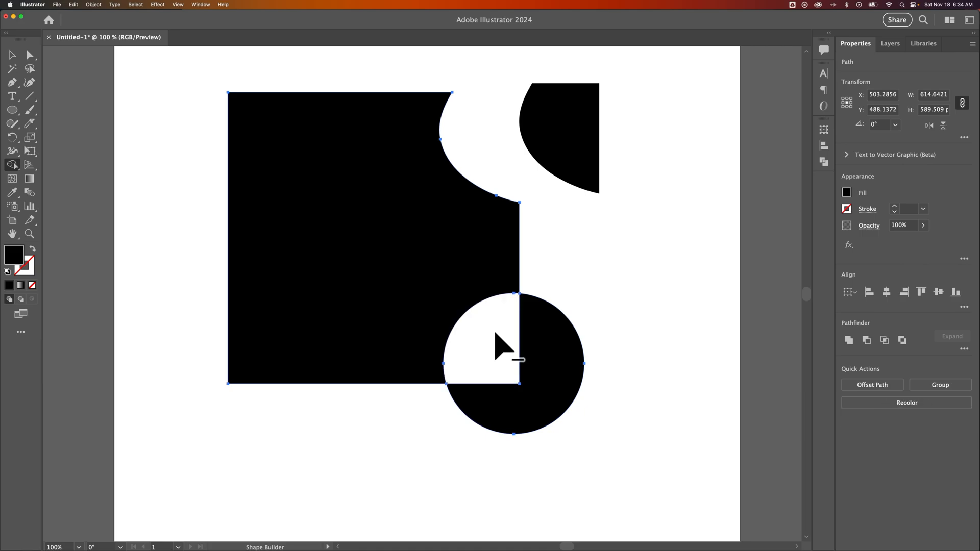
mouse_move(491, 356)
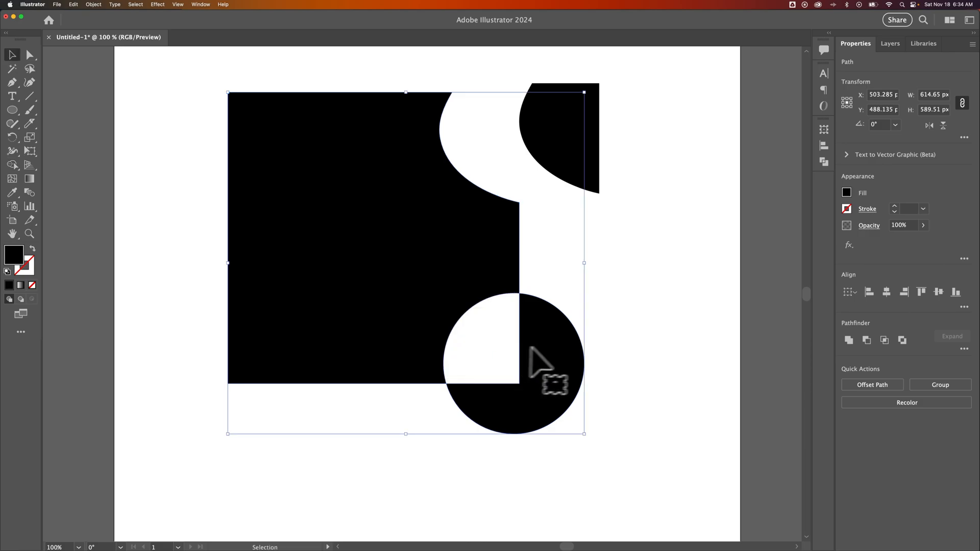
drag(538, 362, 631, 347)
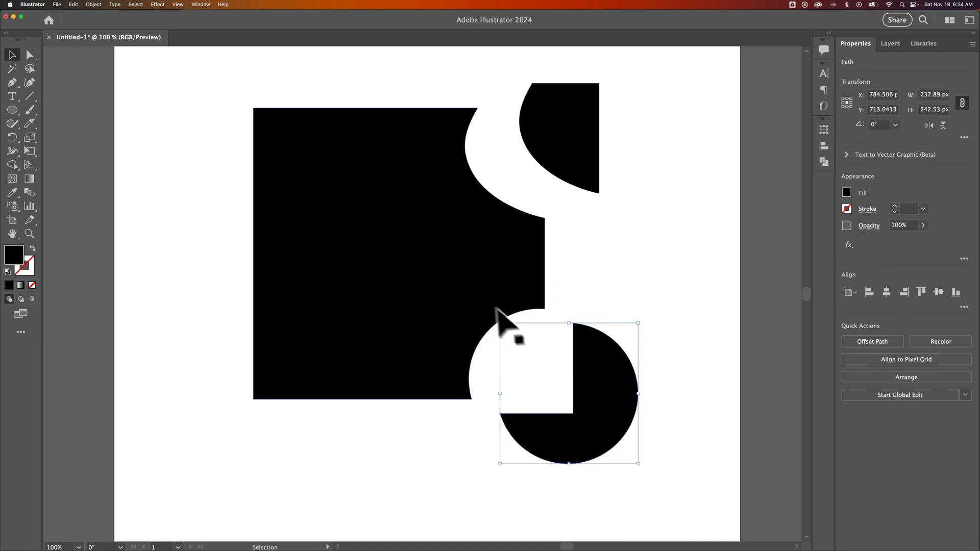
click(30, 55)
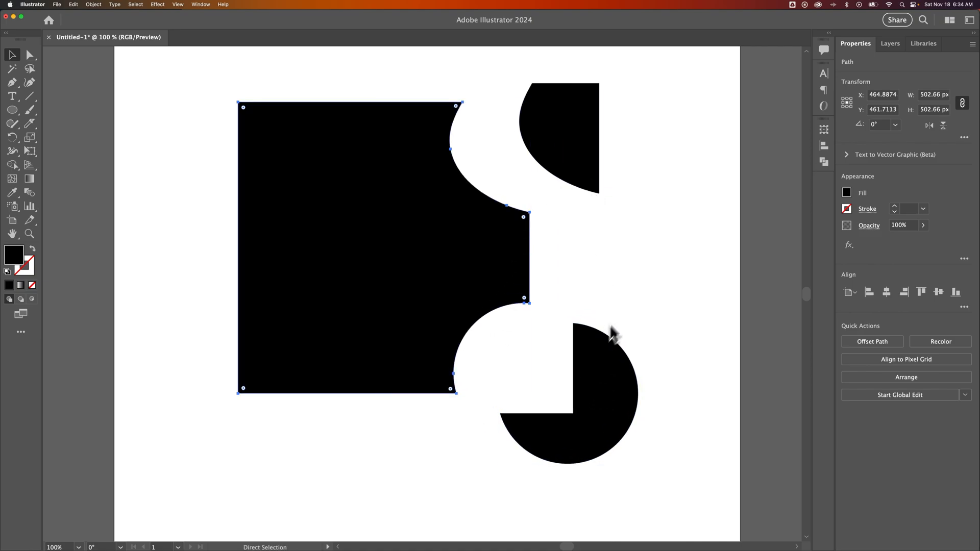
- Undo, then delete the whole circle with Shape Builder, carving a round bite from the square
key(cmd+z)
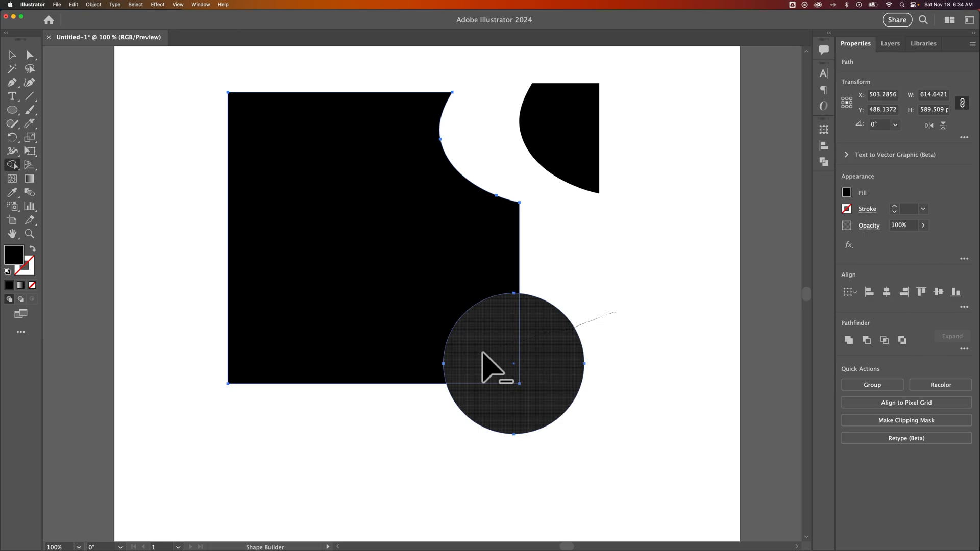
click(512, 362)
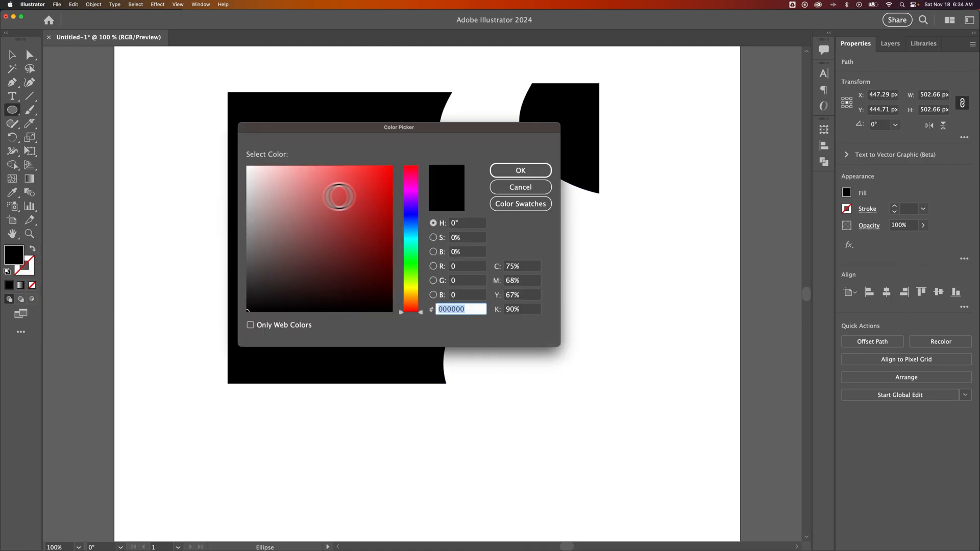
- Set the fill colour to red E21B1B in the Color Picker and confirm it
click(520, 171)
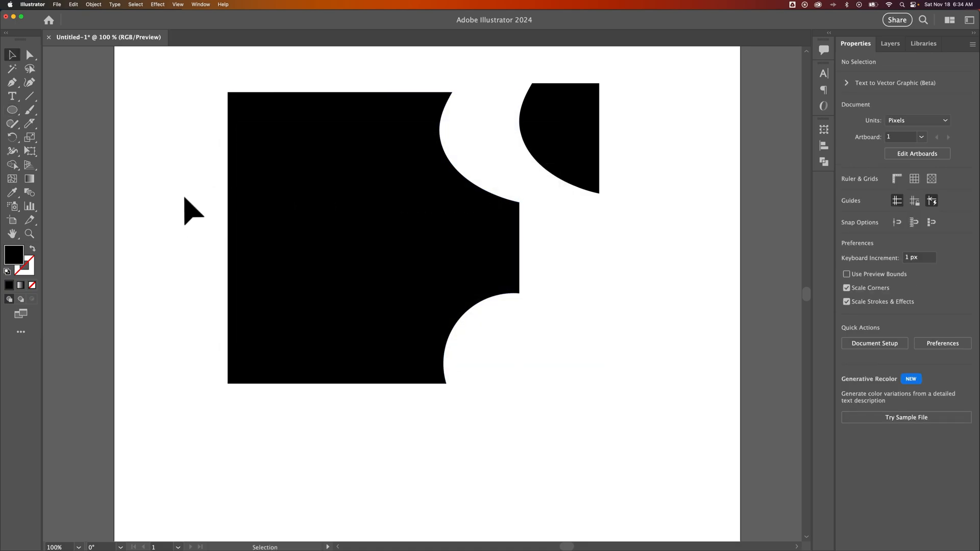
mouse_move(132, 215)
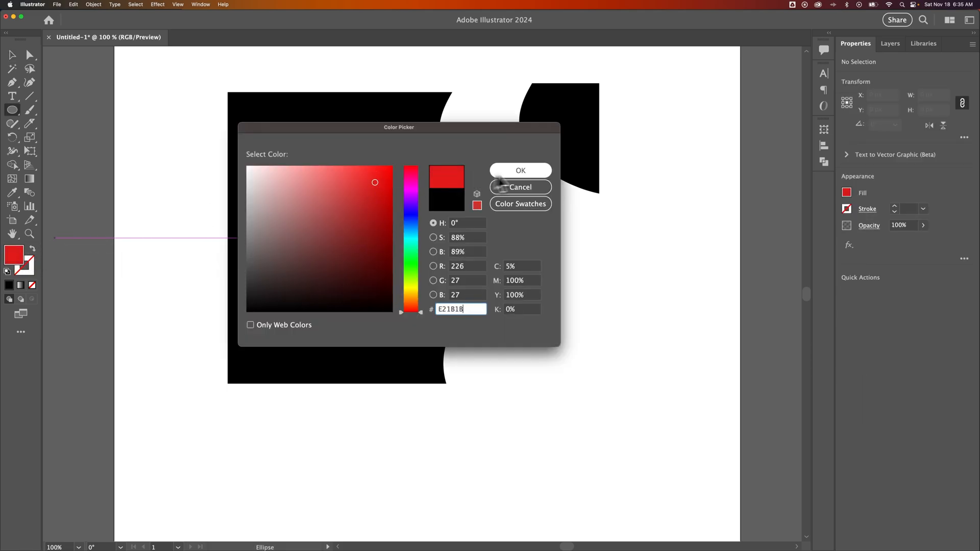
click(520, 170)
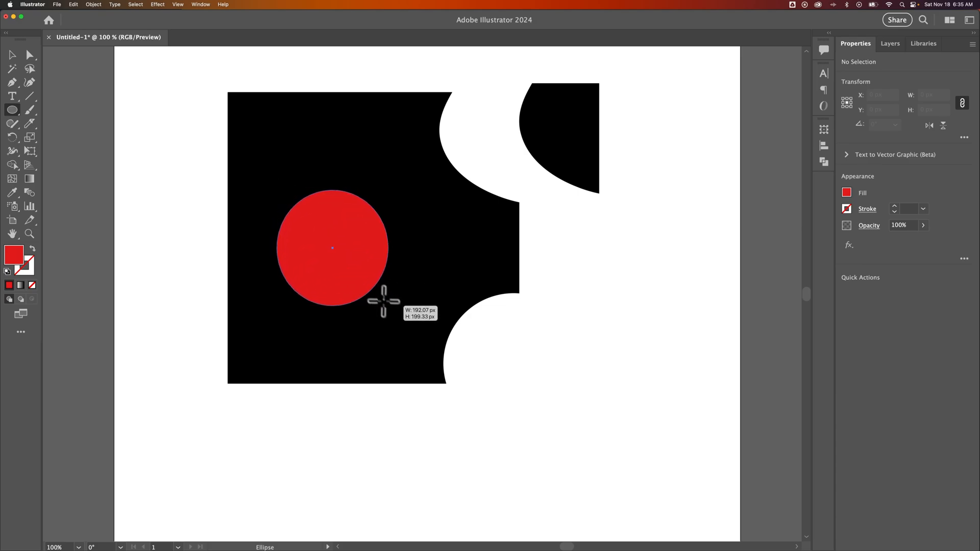